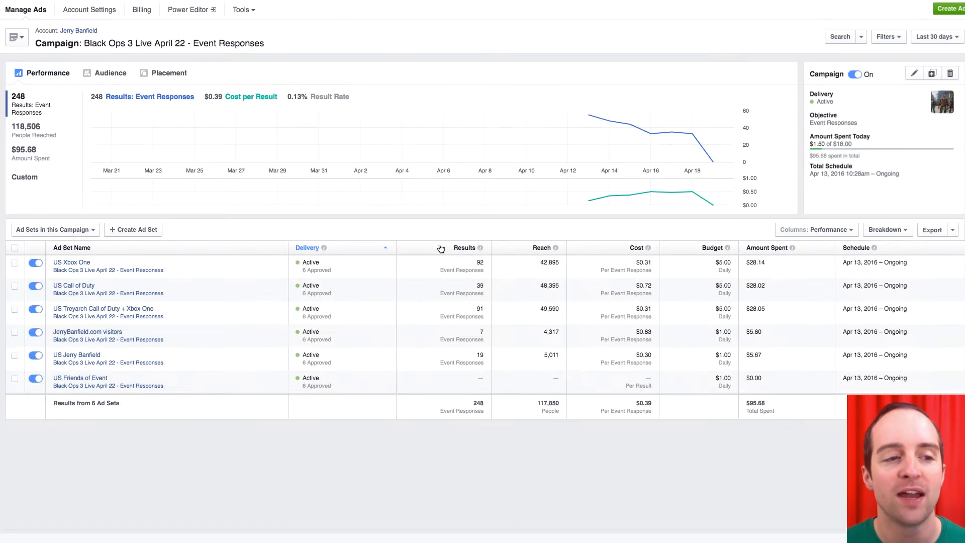
pyautogui.moveTo(455, 490)
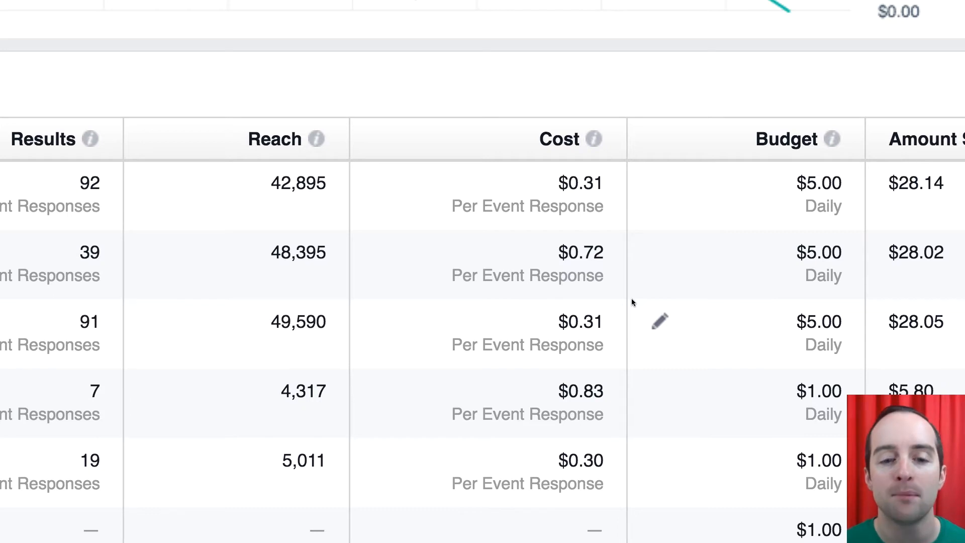
pyautogui.moveTo(541, 401)
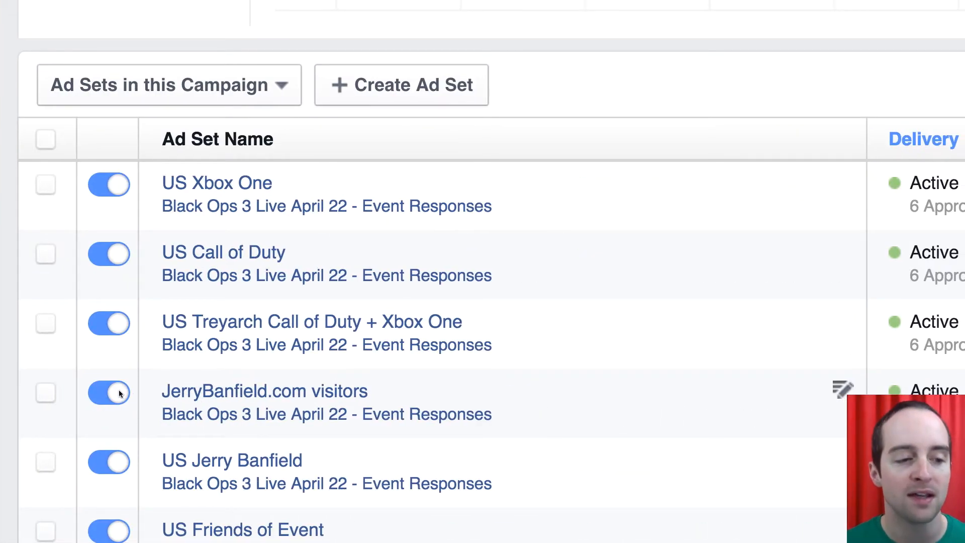
pyautogui.moveTo(720, 288)
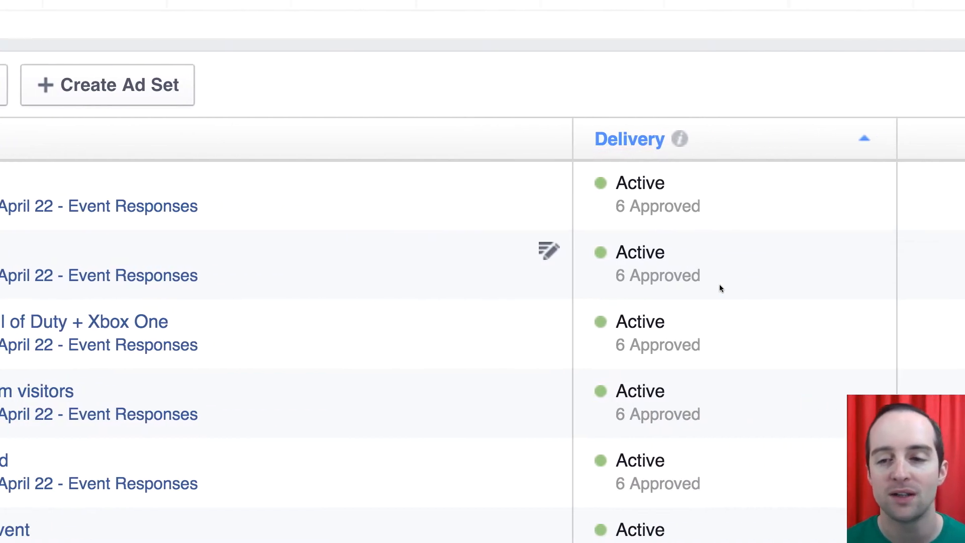
# Toggle off the US Call of Duty and JerryBanfield.com visitors ad sets, then re-sort the list
pyautogui.hscroll(3)
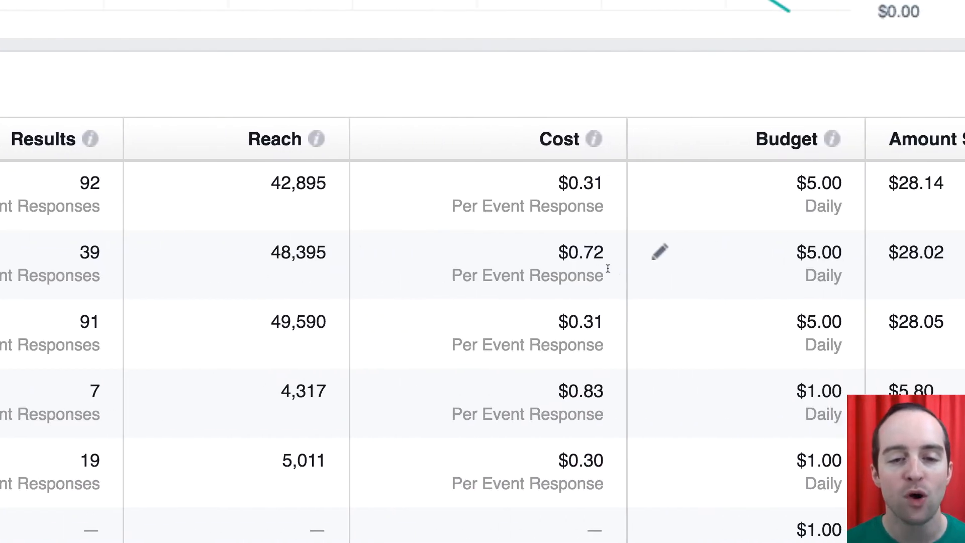
pyautogui.moveTo(585, 267)
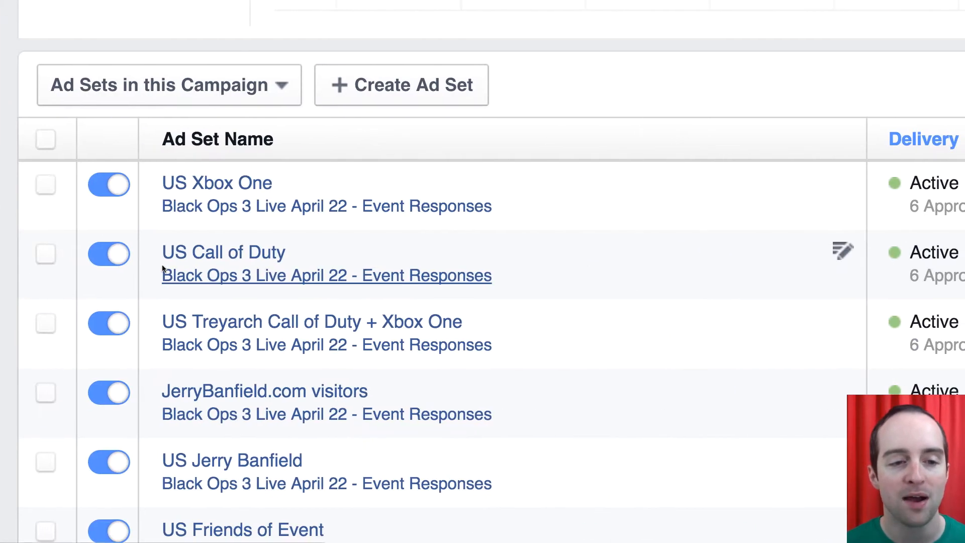
pyautogui.click(109, 253)
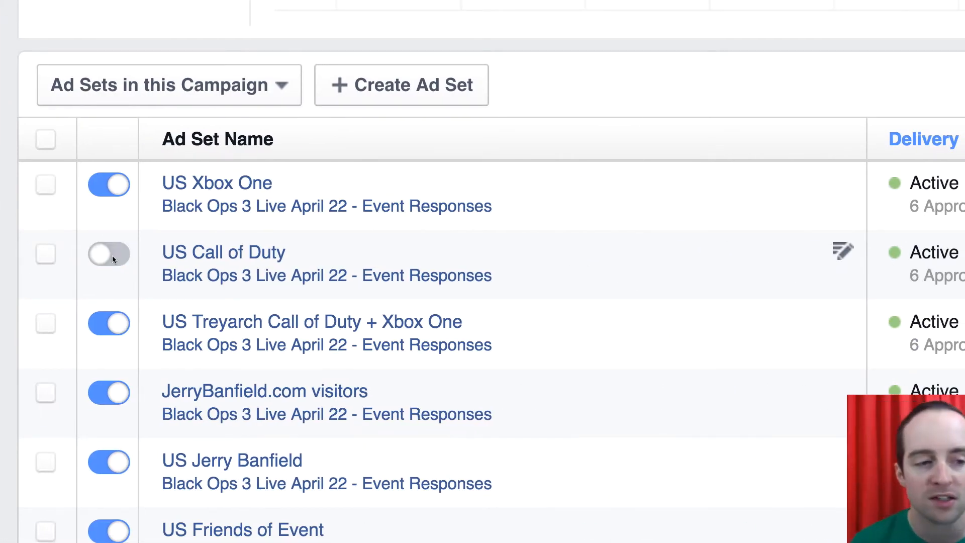
pyautogui.click(109, 253)
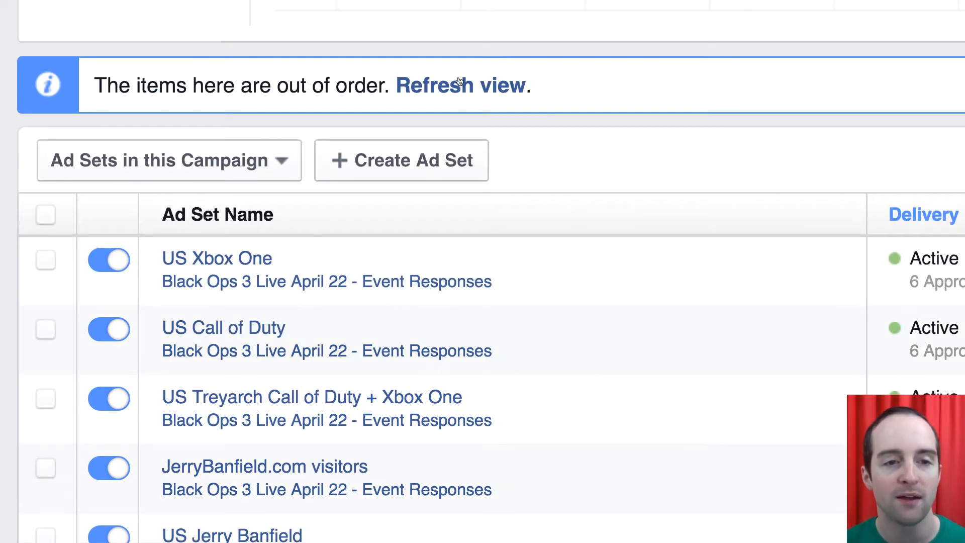
pyautogui.click(461, 86)
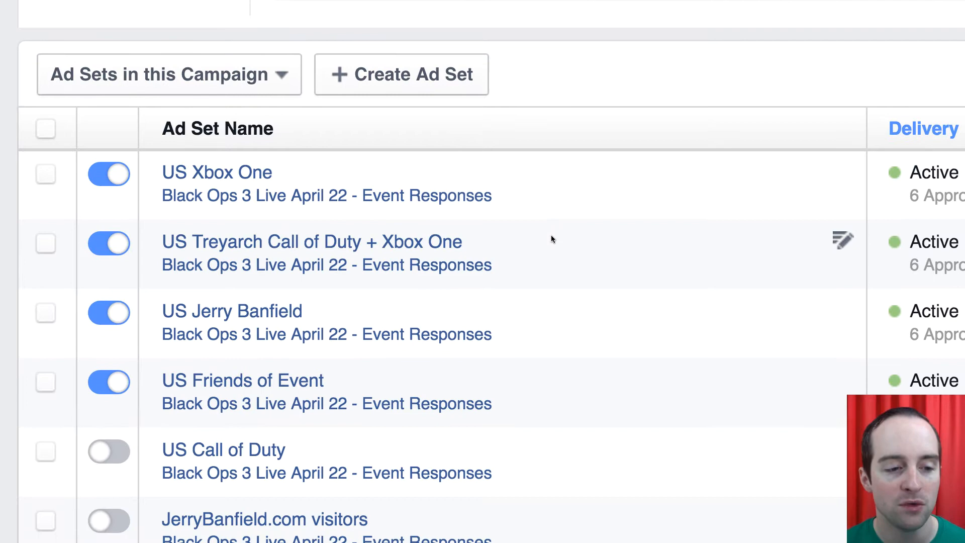
pyautogui.moveTo(402, 402)
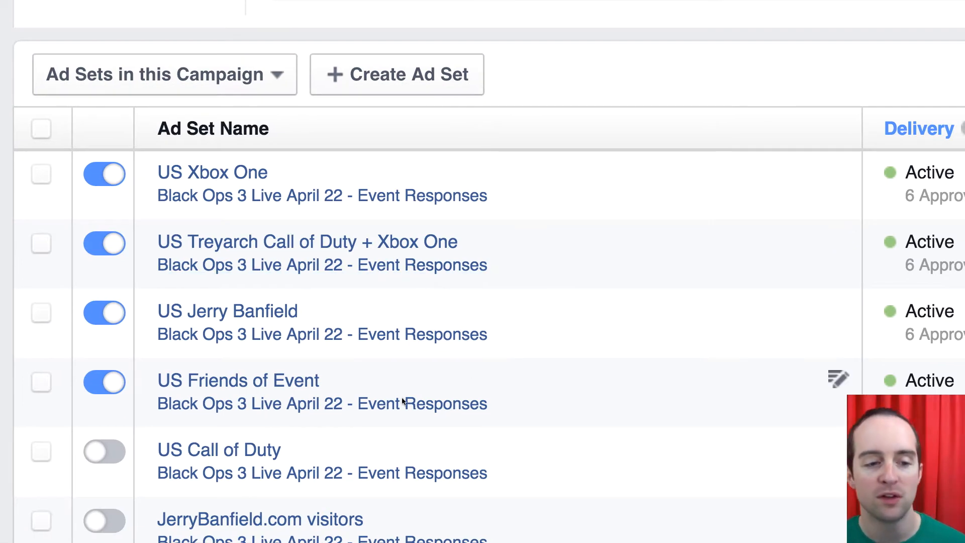
pyautogui.hscroll(3)
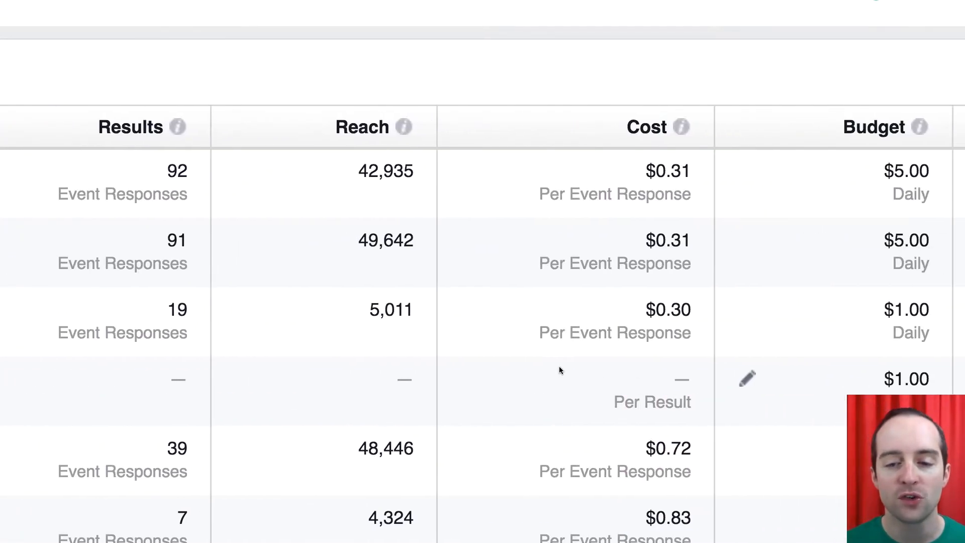
pyautogui.hscroll(3)
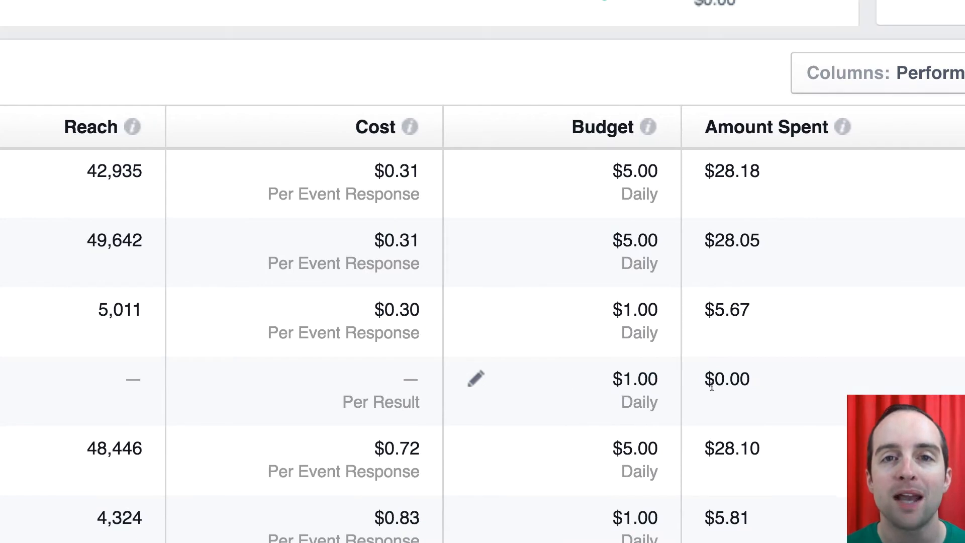
pyautogui.moveTo(585, 393)
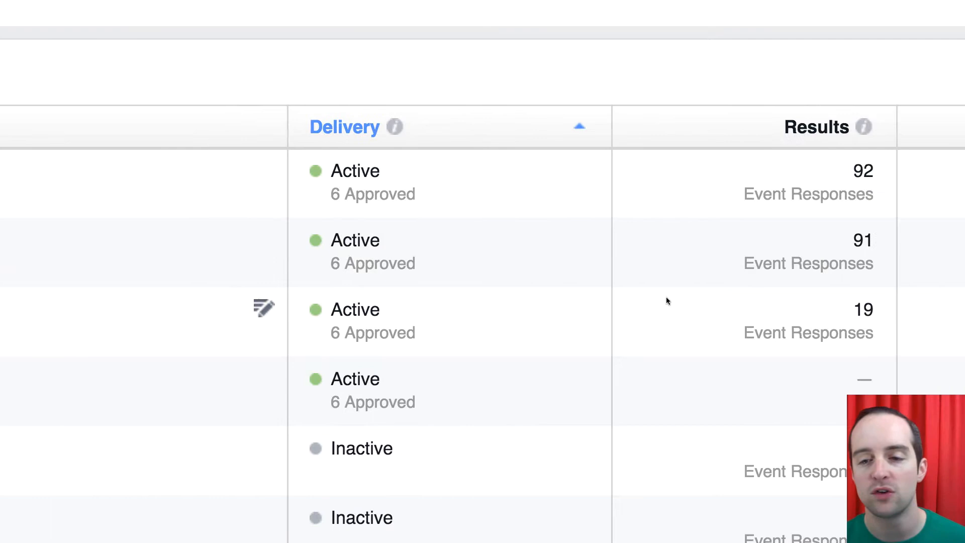
pyautogui.hscroll(3)
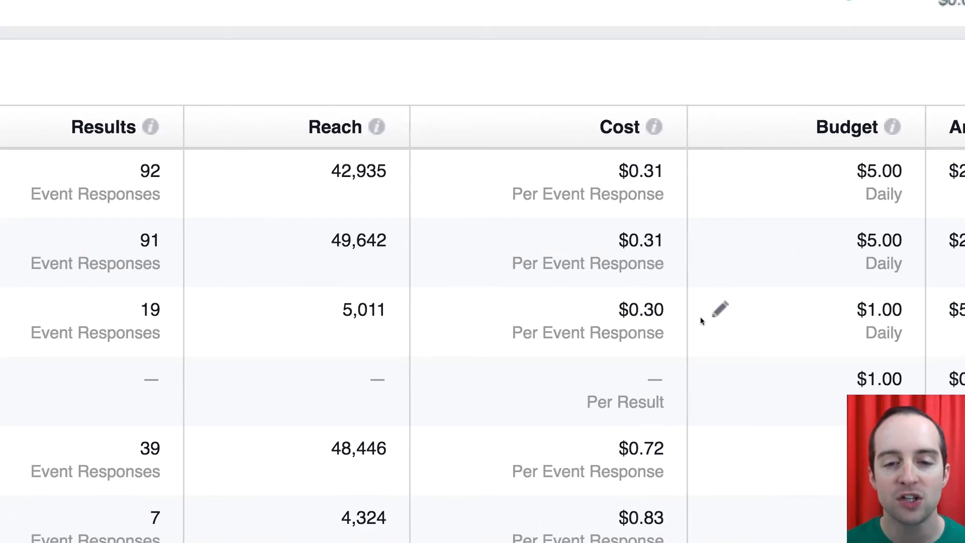
pyautogui.hscroll(3)
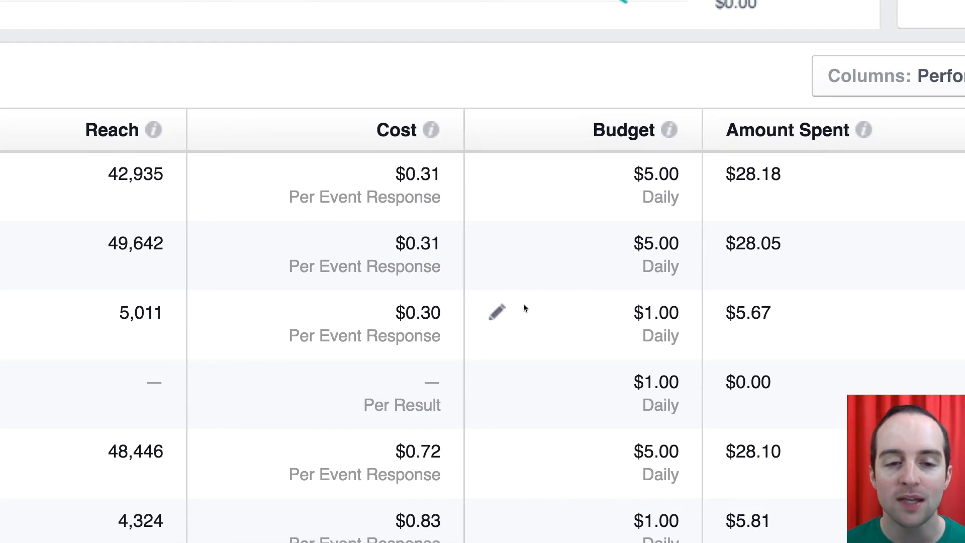
# Raise the US Jerry Banfield daily budget to $2.50 and US Xbox One to $10
pyautogui.click(495, 311)
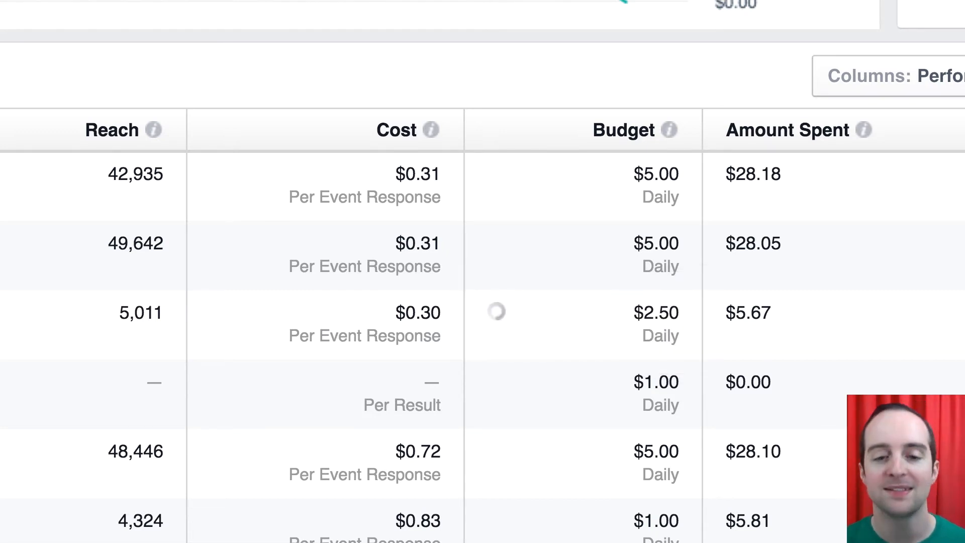
pyautogui.moveTo(495, 243)
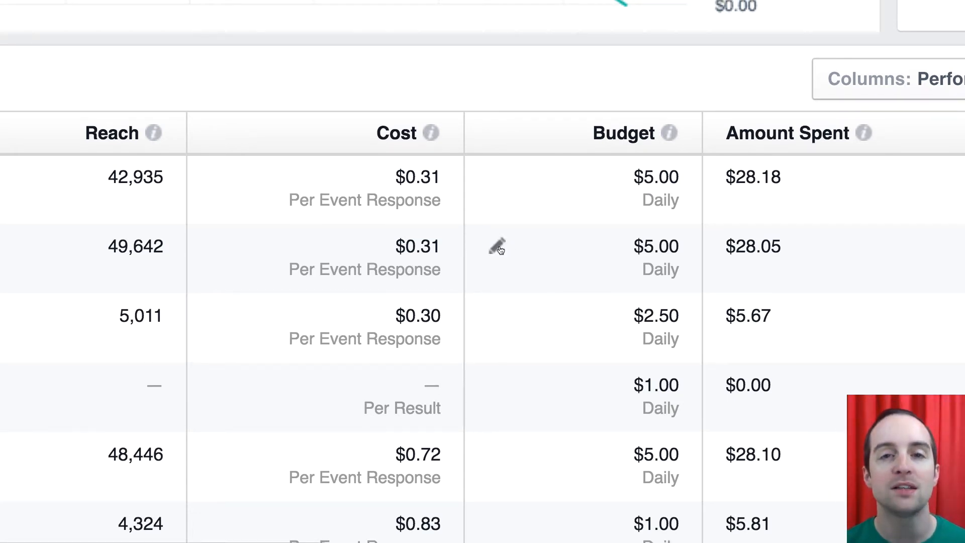
pyautogui.moveTo(526, 214)
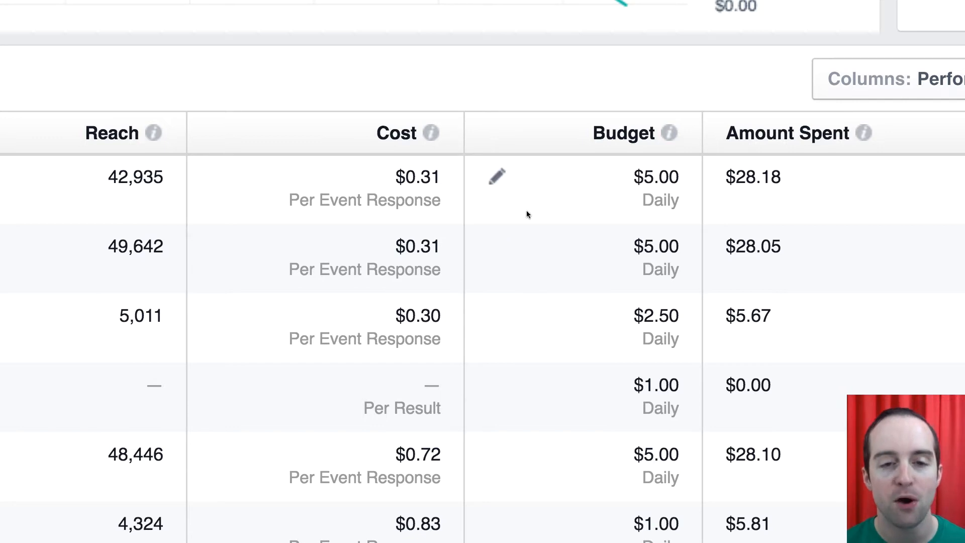
pyautogui.click(496, 177)
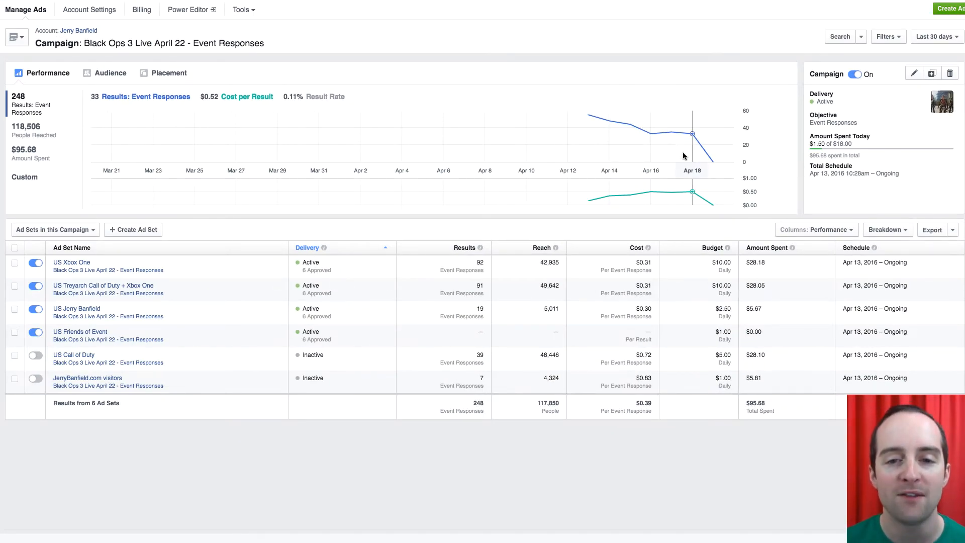
pyautogui.moveTo(600, 242)
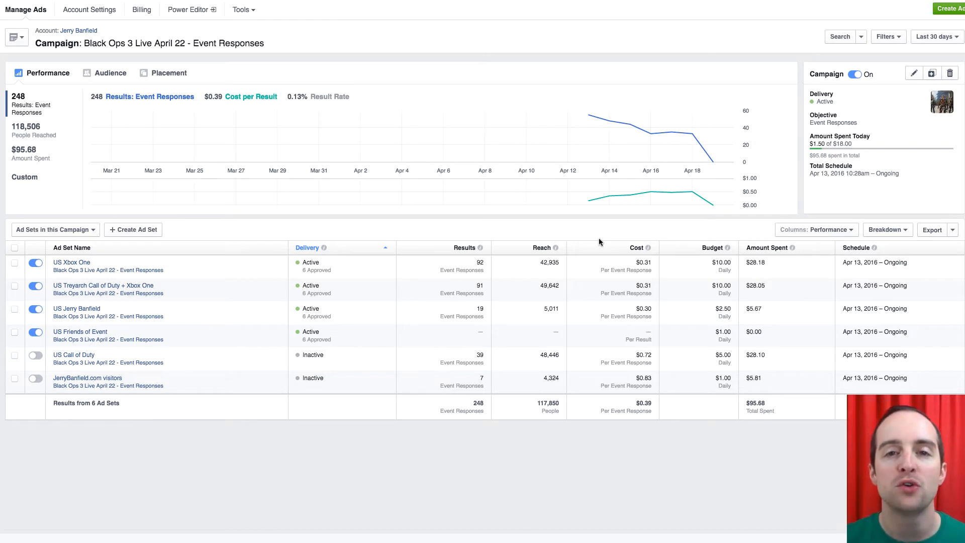
pyautogui.moveTo(671, 132)
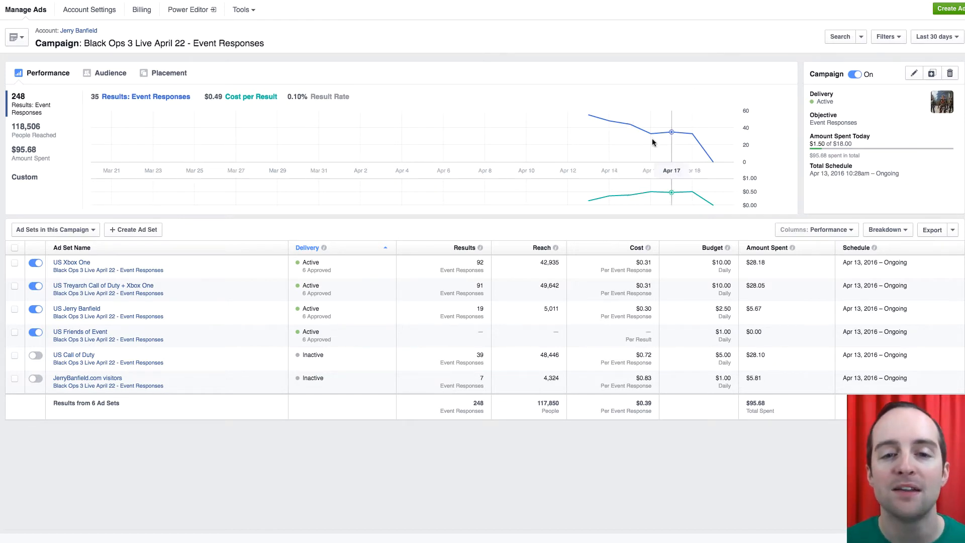
pyautogui.moveTo(563, 128)
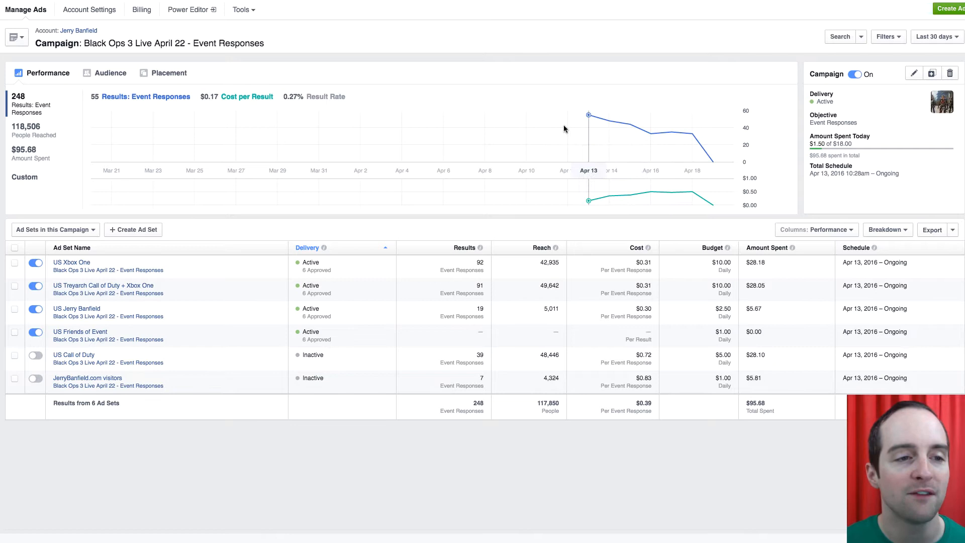
pyautogui.moveTo(629, 129)
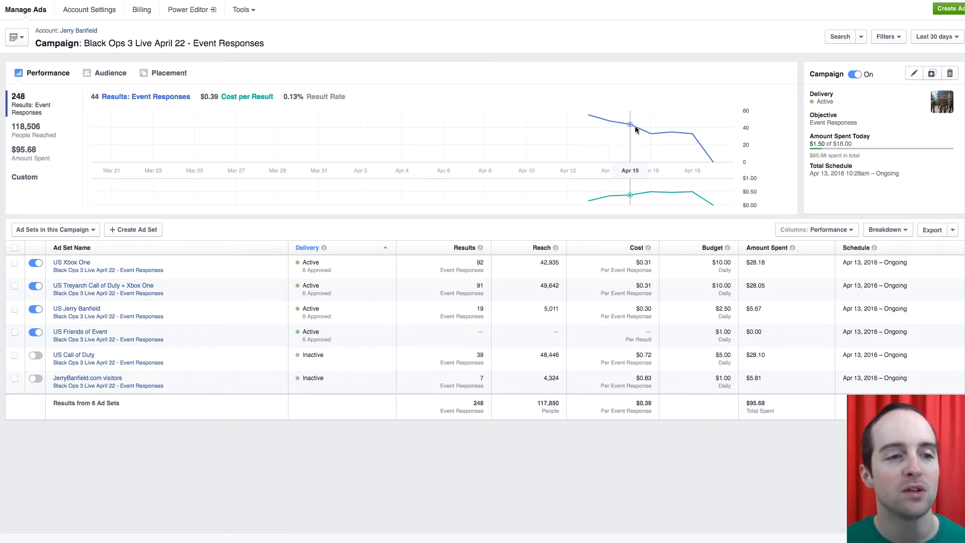
pyautogui.moveTo(692, 133)
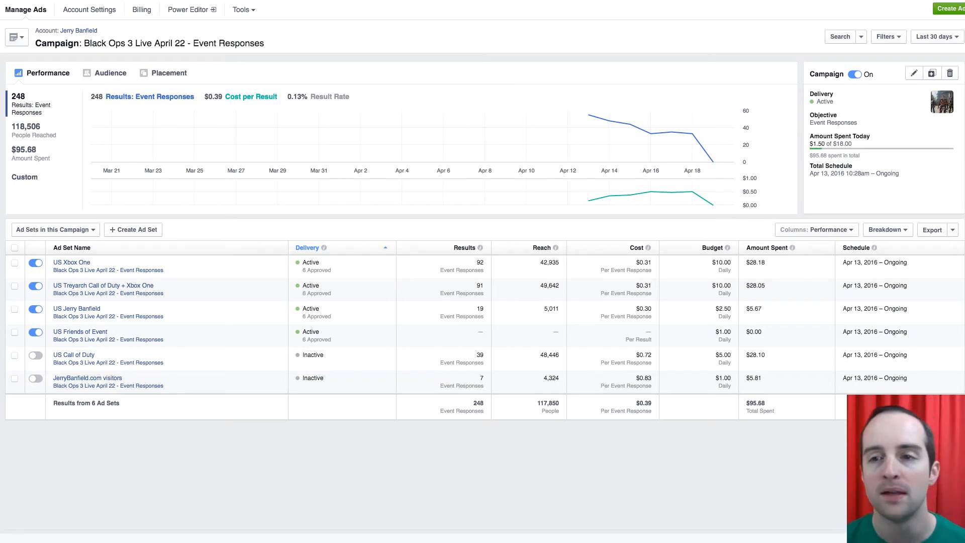
# Limit the ad set report to yesterday's results
pyautogui.click(935, 36)
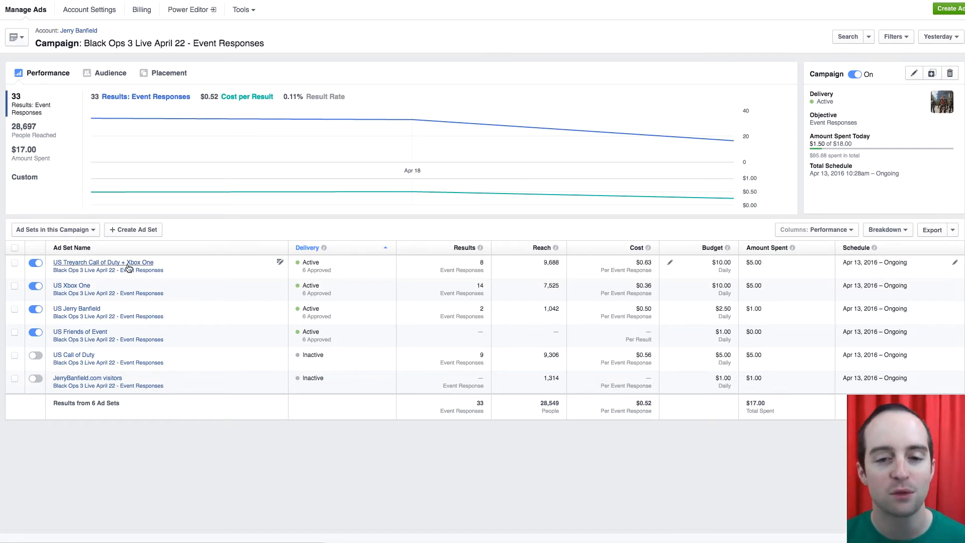
pyautogui.moveTo(73, 291)
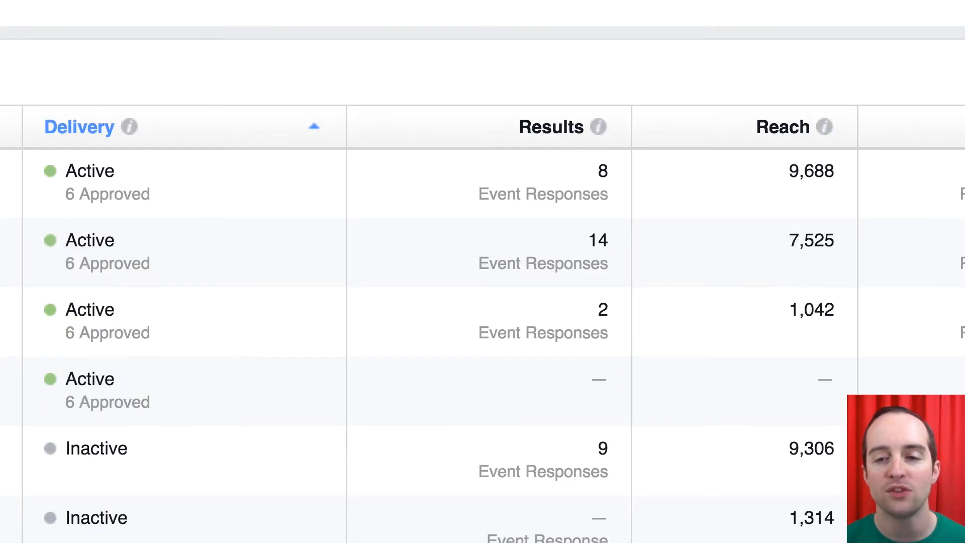
pyautogui.hscroll(3)
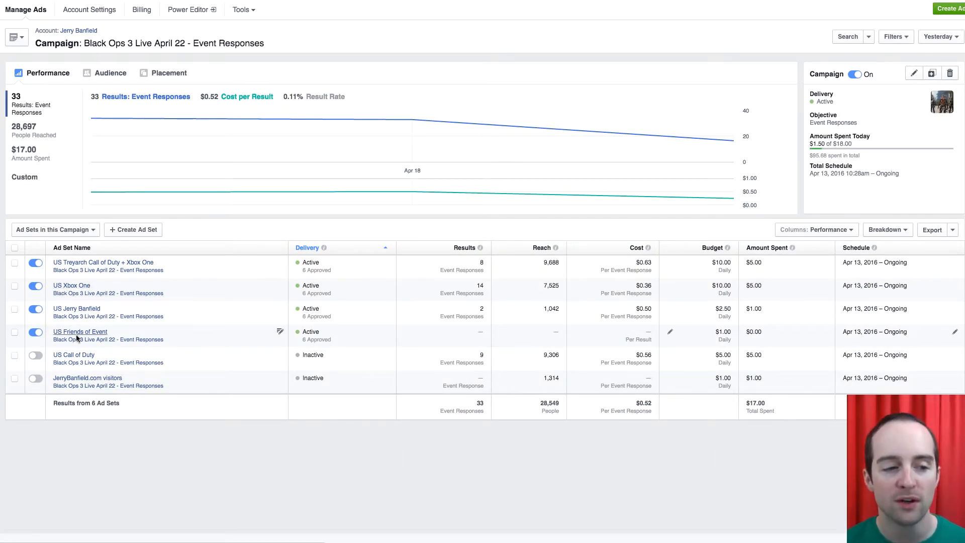
pyautogui.moveTo(577, 356)
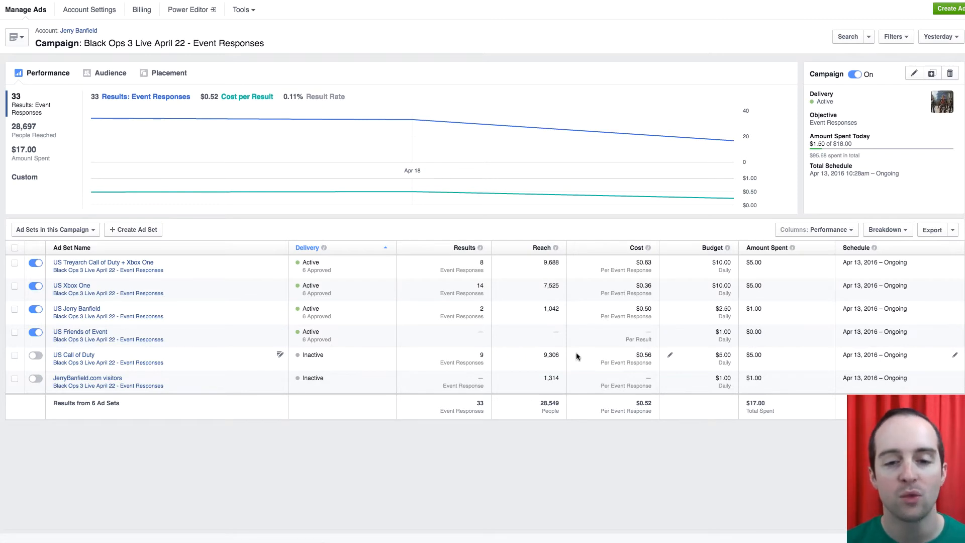
pyautogui.moveTo(648, 362)
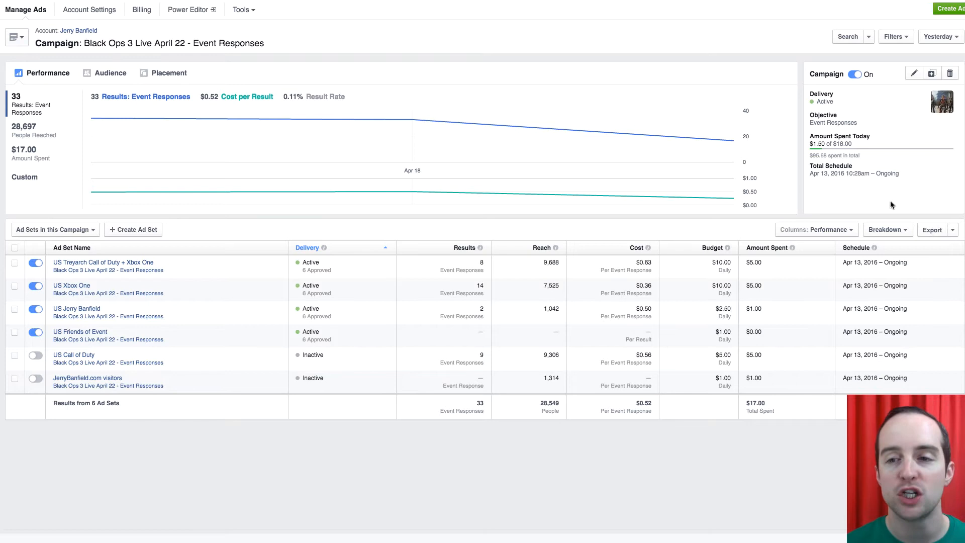
# Set the reporting date range to April 17 only
pyautogui.click(938, 37)
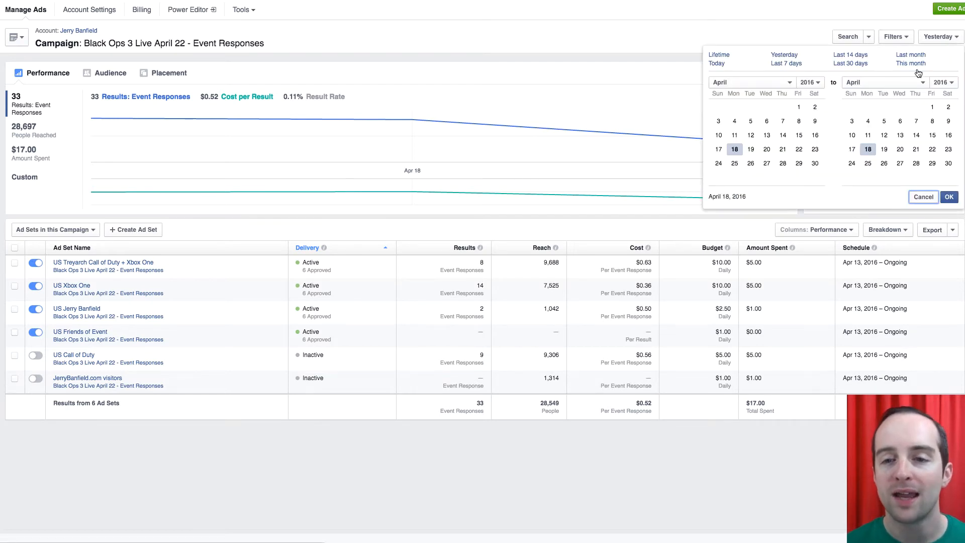
pyautogui.click(718, 149)
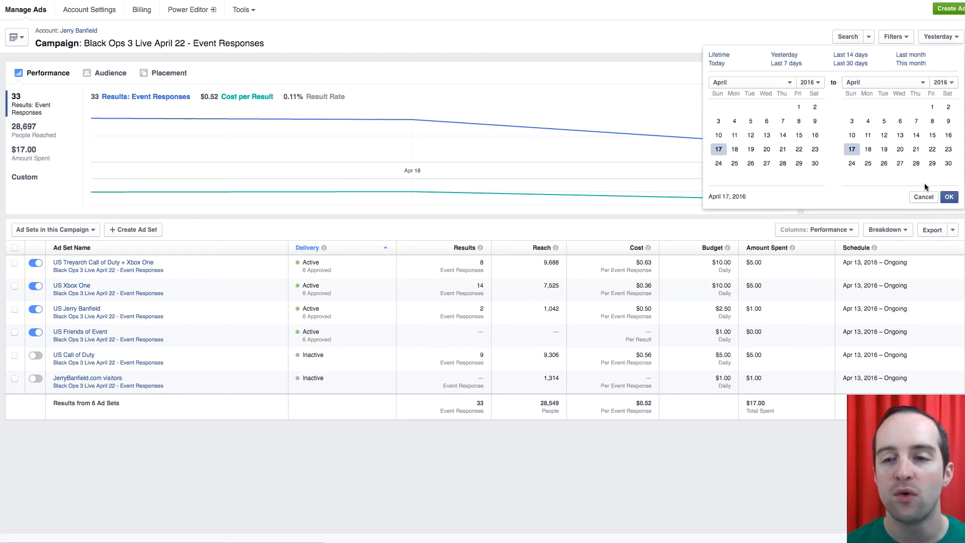
pyautogui.click(948, 196)
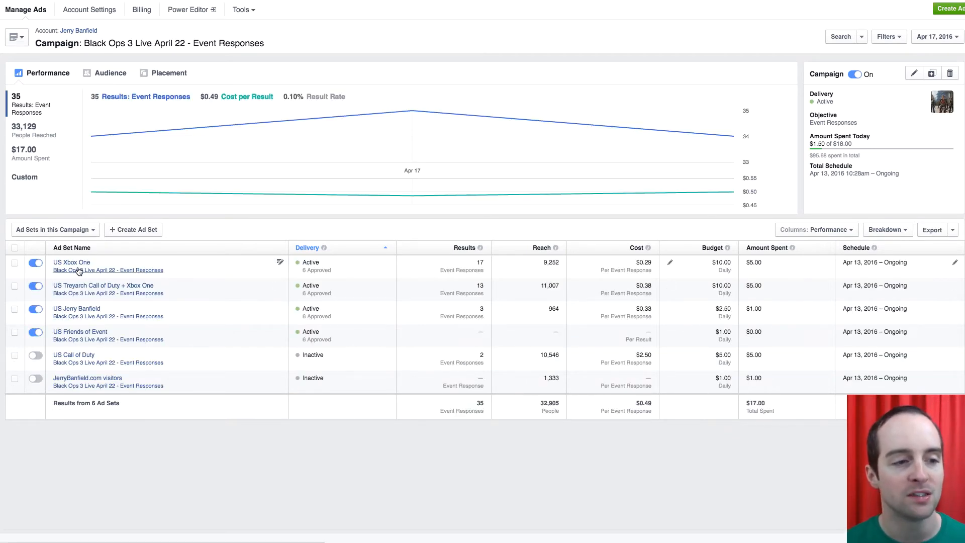
pyautogui.moveTo(98, 333)
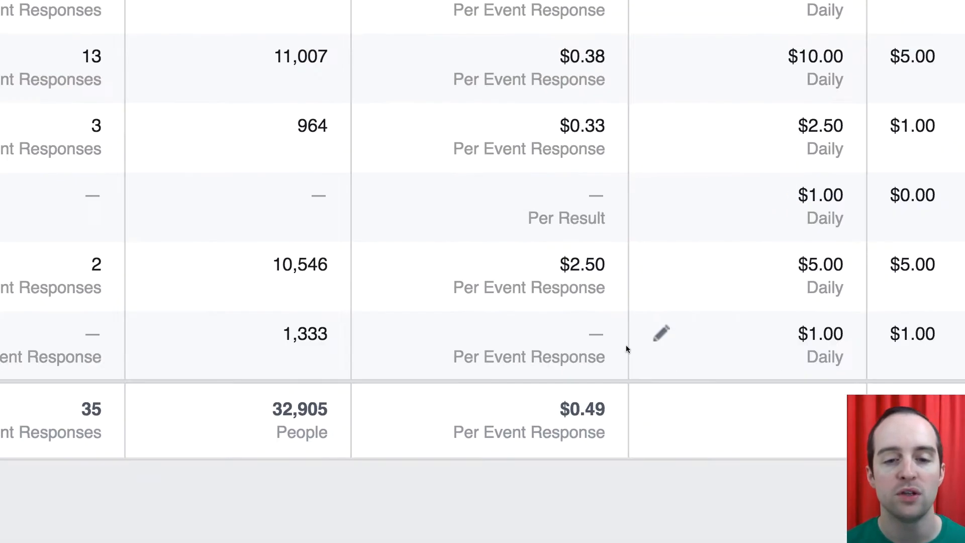
pyautogui.moveTo(539, 87)
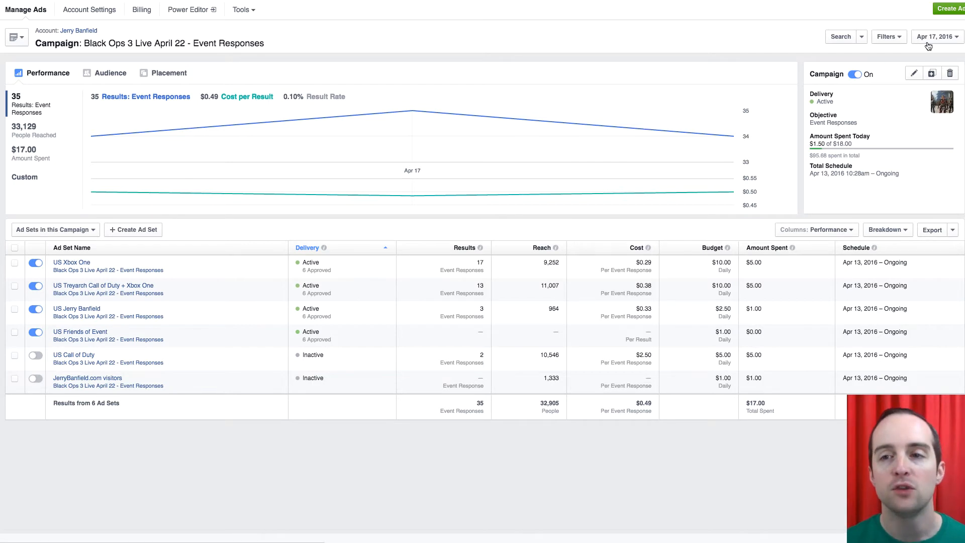
# Step the reporting date range back to April 16 only
pyautogui.click(934, 36)
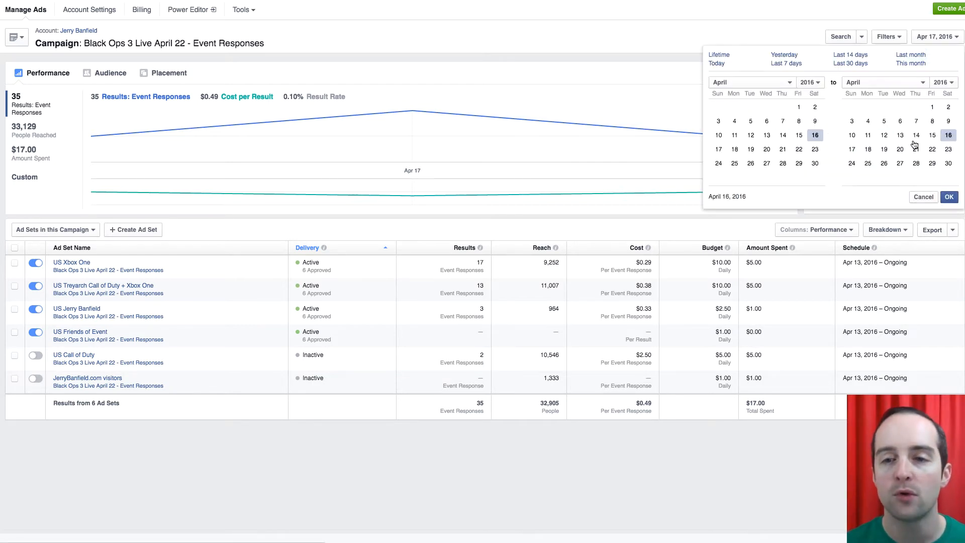
pyautogui.click(948, 197)
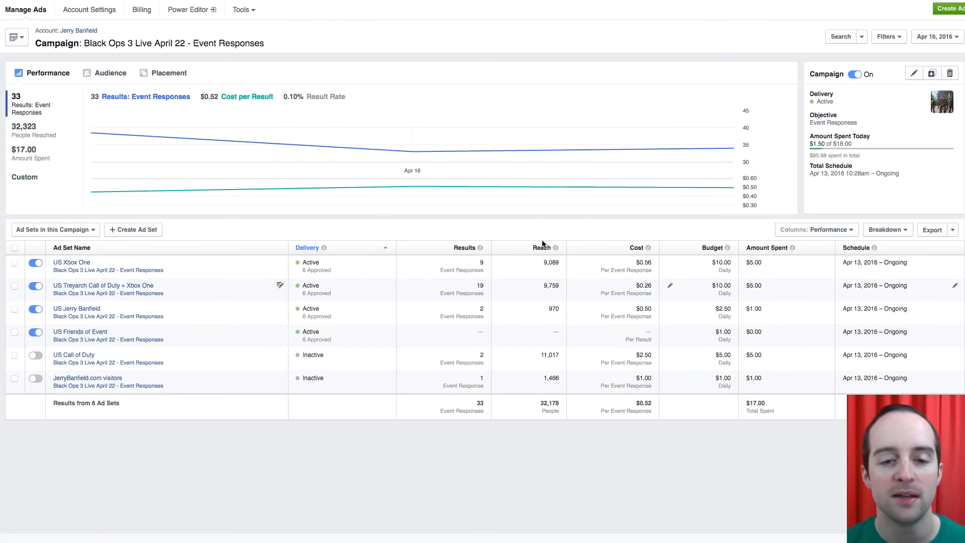
pyautogui.click(937, 36)
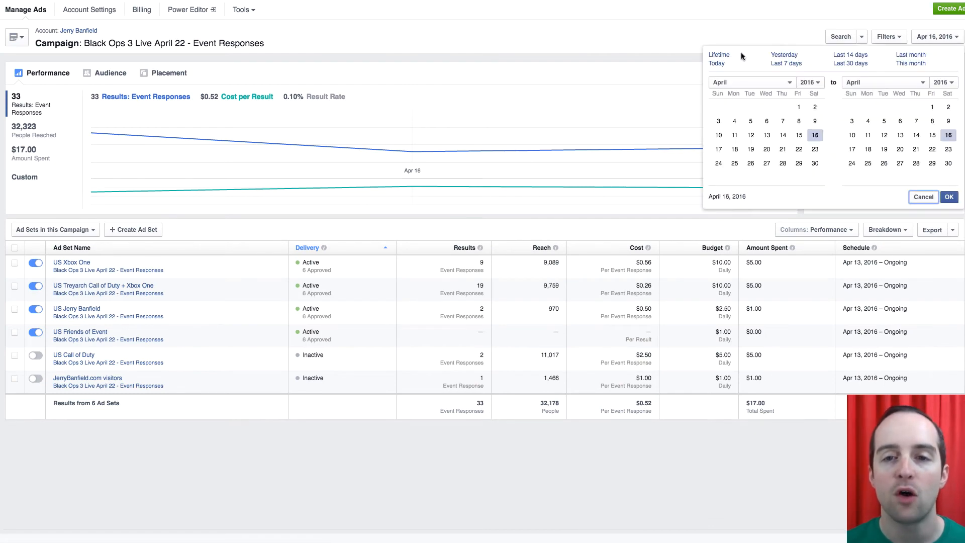
# Switch the report to lifetime results across all ad sets
pyautogui.click(719, 54)
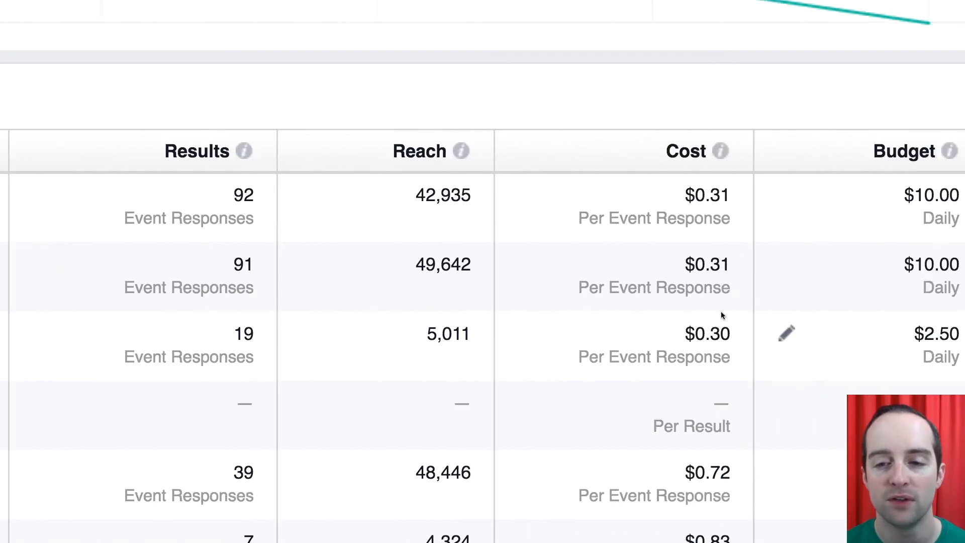
pyautogui.hscroll(3)
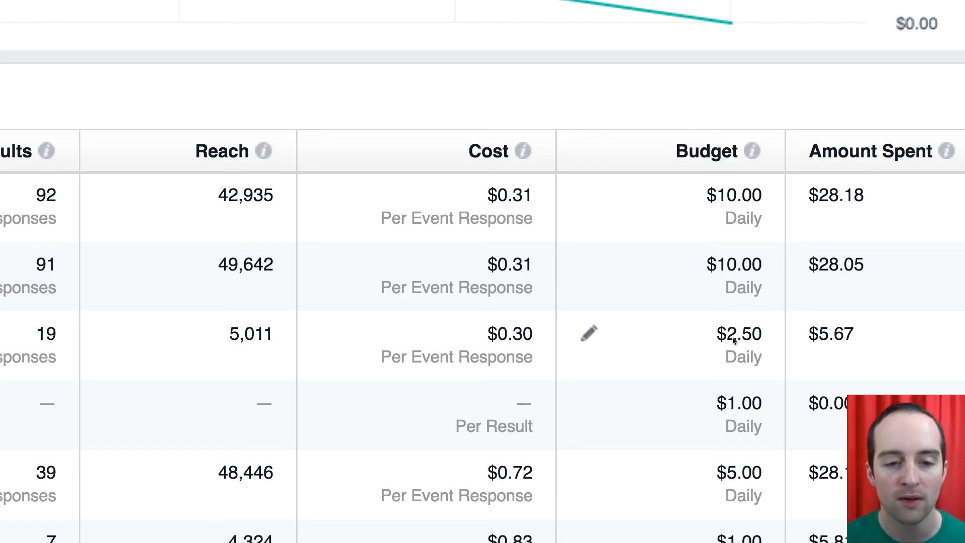
pyautogui.moveTo(622, 219)
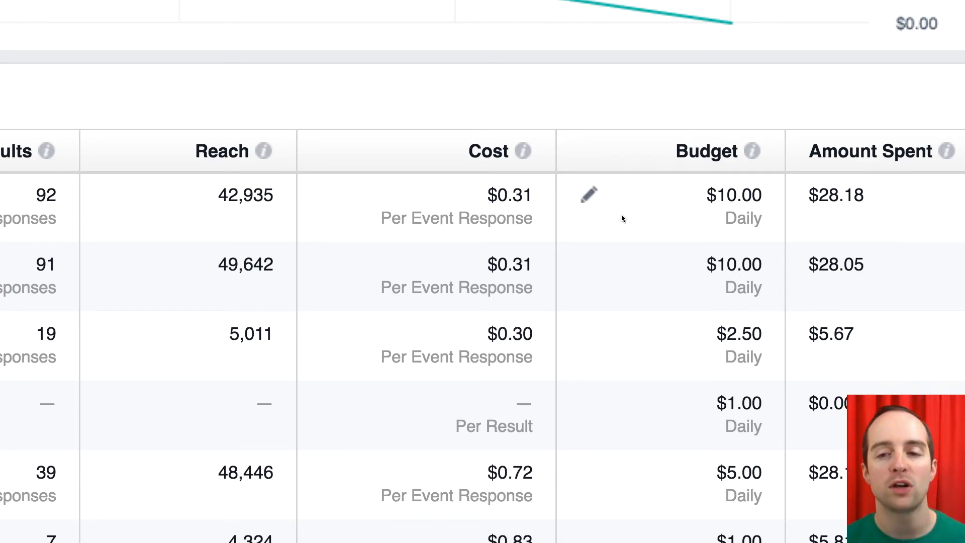
pyautogui.click(814, 230)
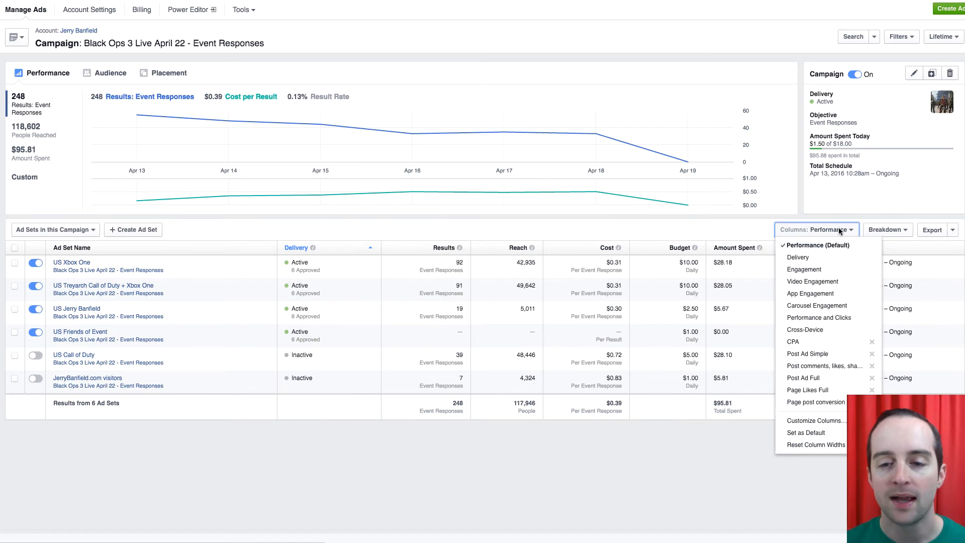
# Switch the table columns to the CPA preset
pyautogui.click(793, 341)
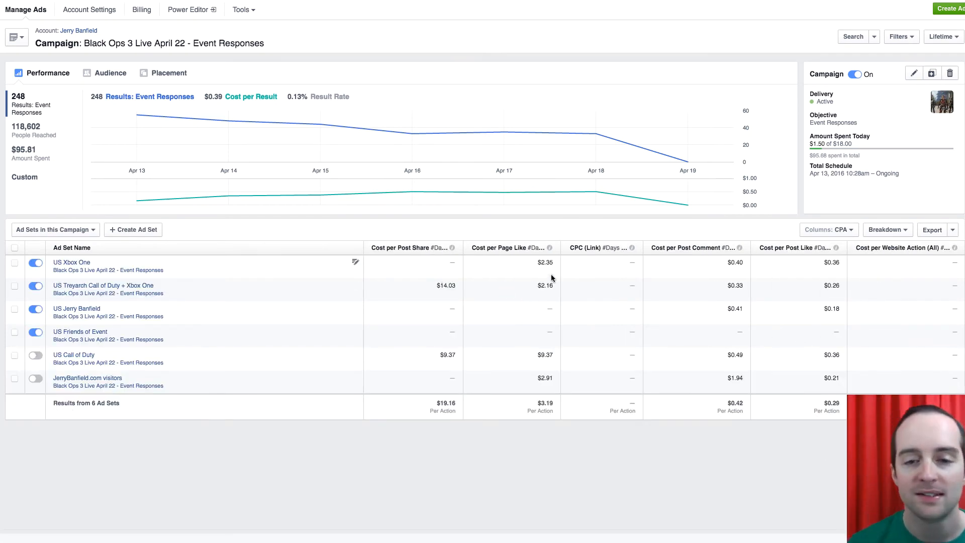
pyautogui.moveTo(474, 382)
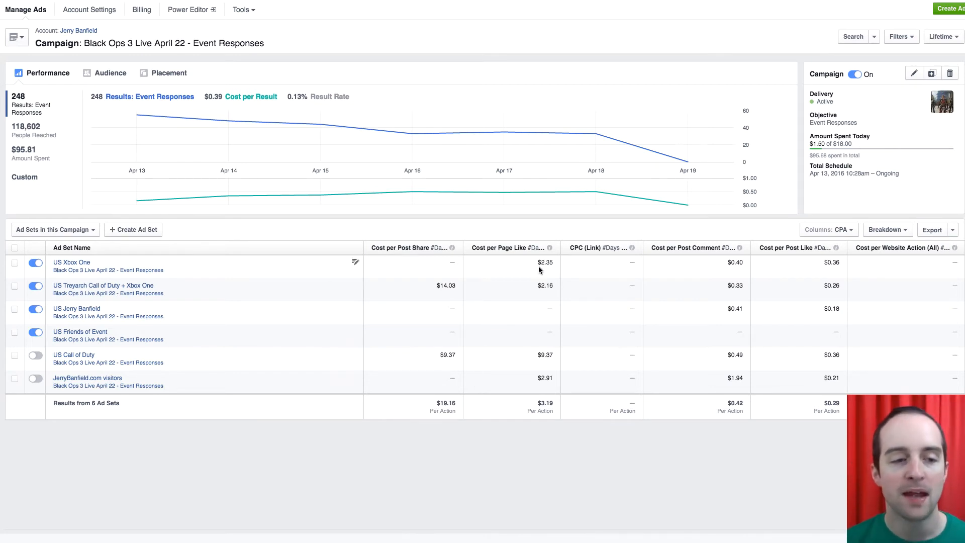
pyautogui.moveTo(667, 276)
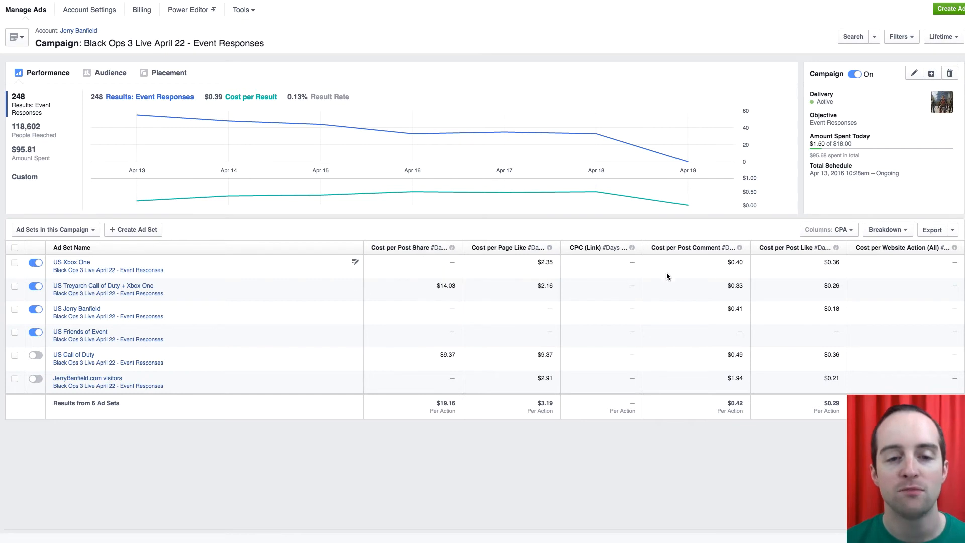
pyautogui.moveTo(744, 273)
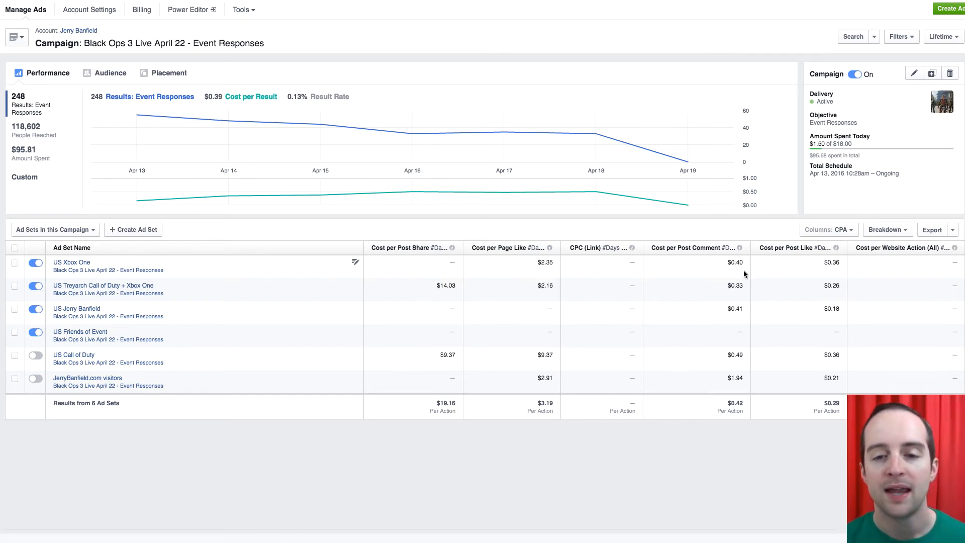
pyautogui.moveTo(733, 273)
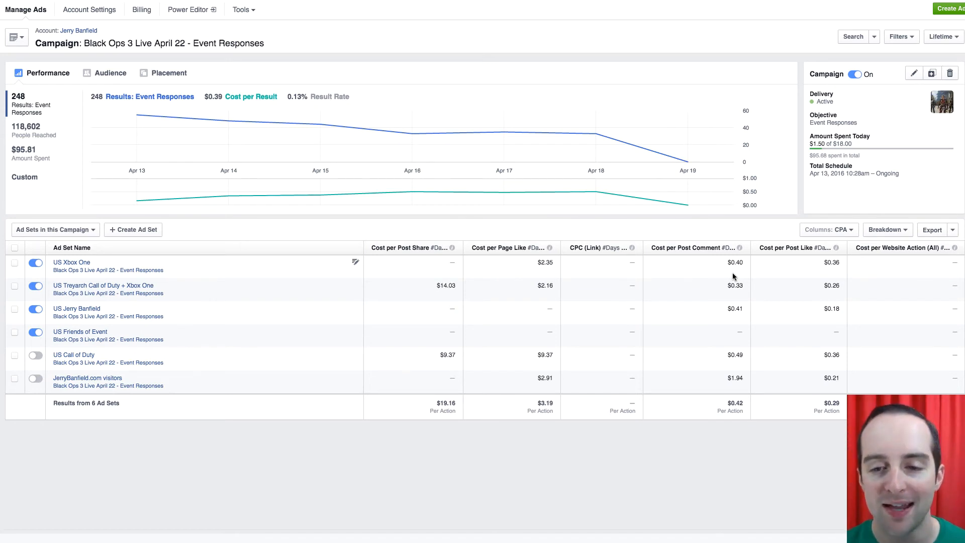
pyautogui.moveTo(696, 271)
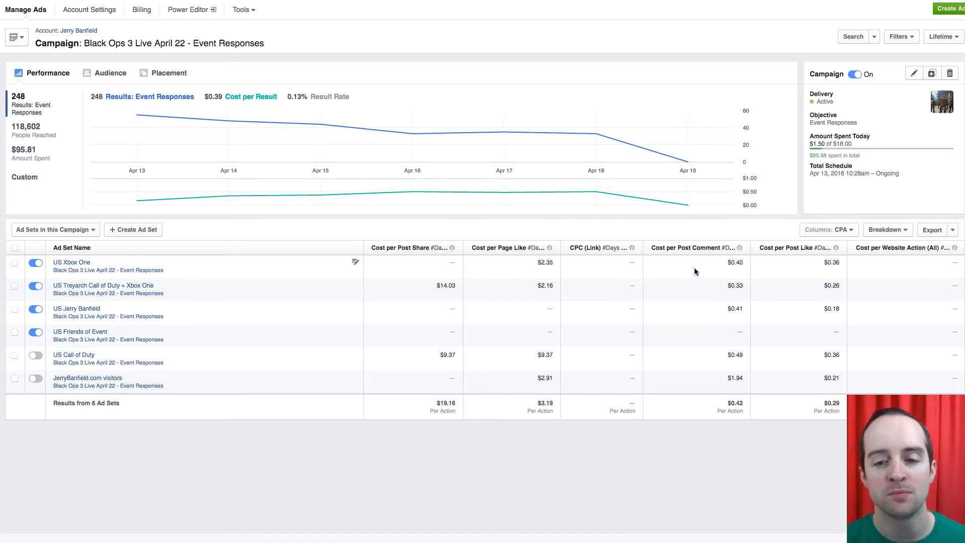
pyautogui.moveTo(730, 377)
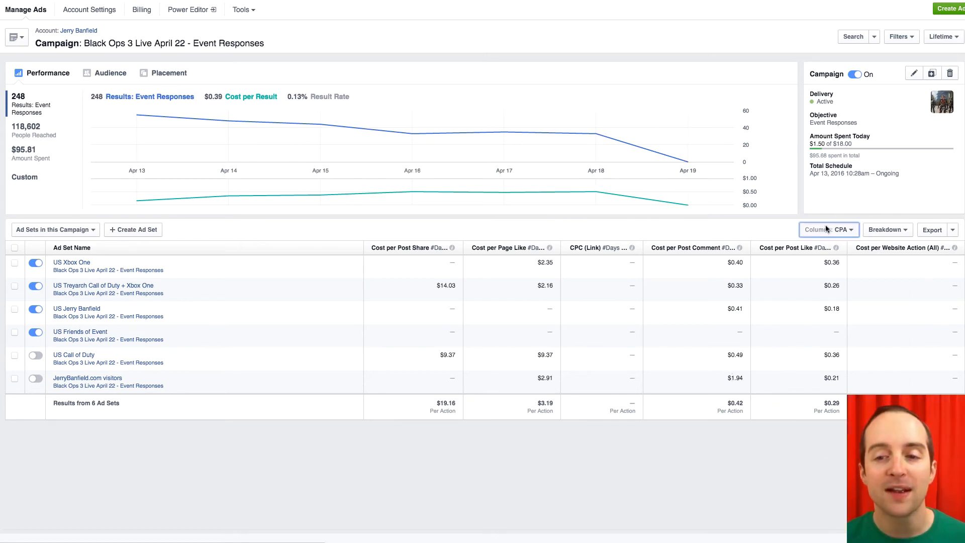
# Switch the table columns to the Performance and Clicks preset
pyautogui.click(827, 229)
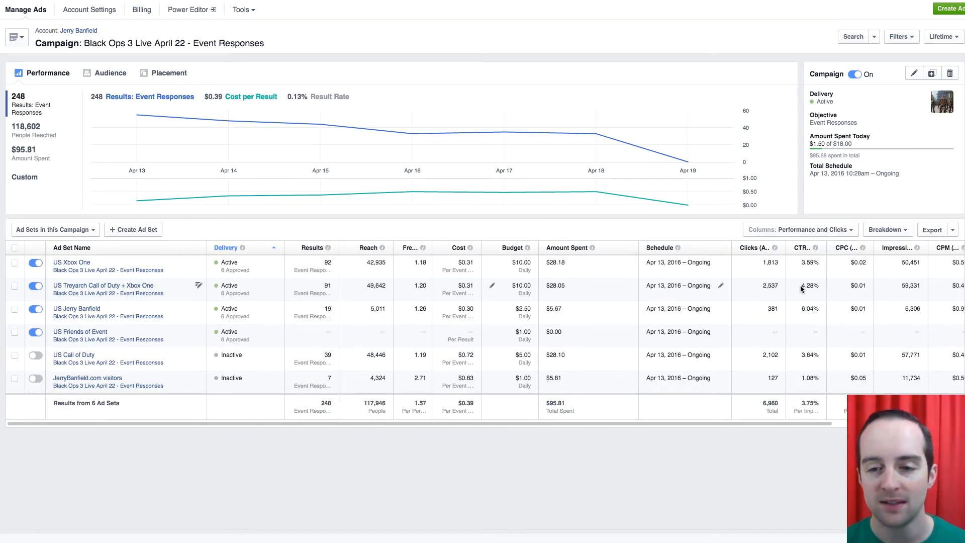
pyautogui.moveTo(815, 344)
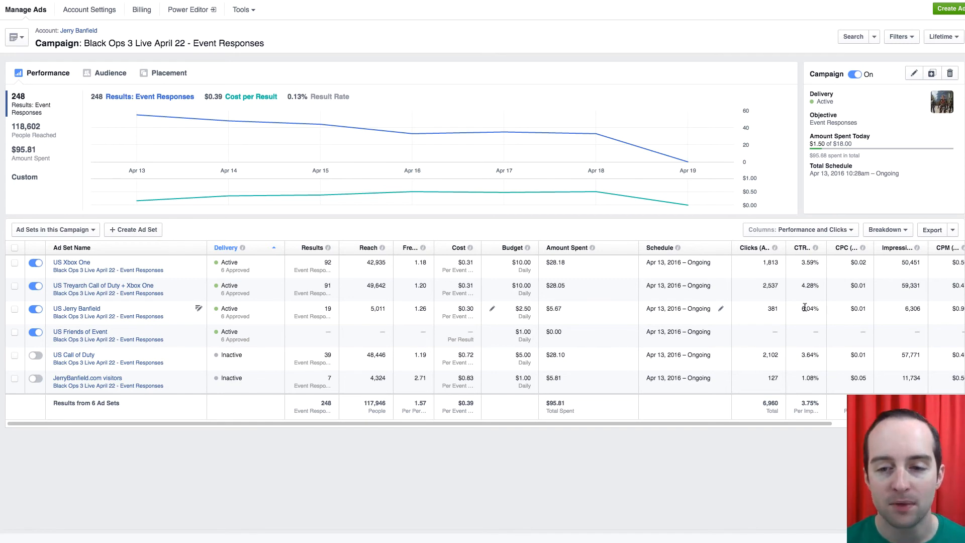
pyautogui.moveTo(861, 265)
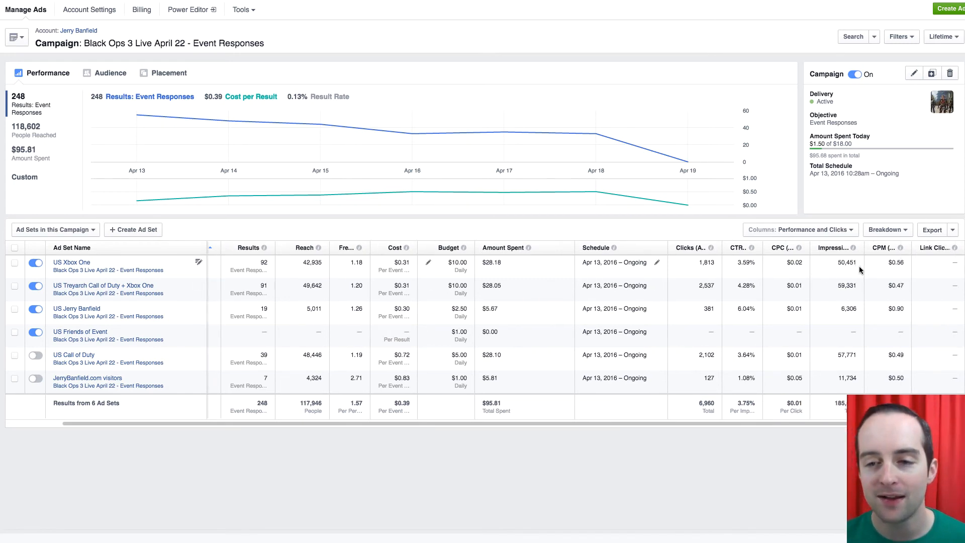
pyautogui.hscroll(3)
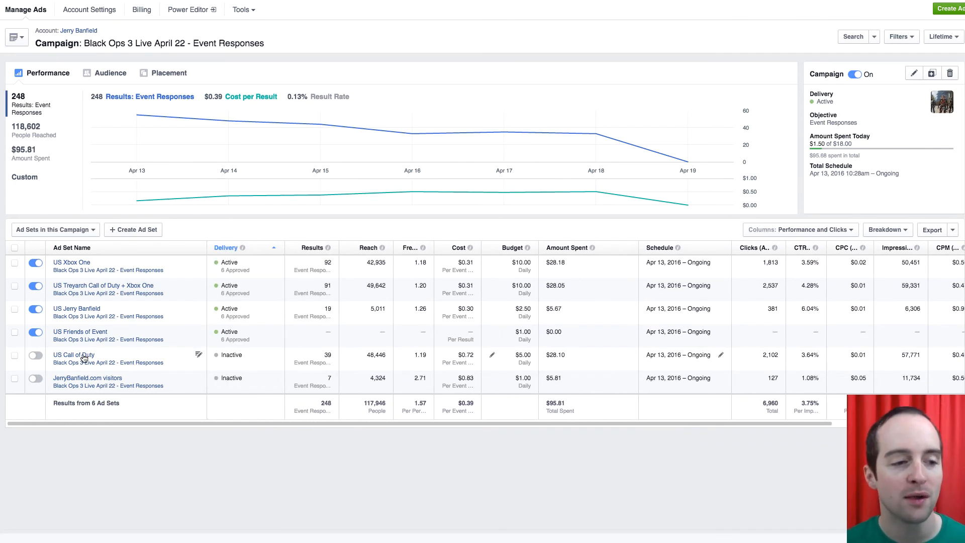
# Turn the US Call of Duty ad set back on and select the Performance (Default) columns
pyautogui.click(34, 354)
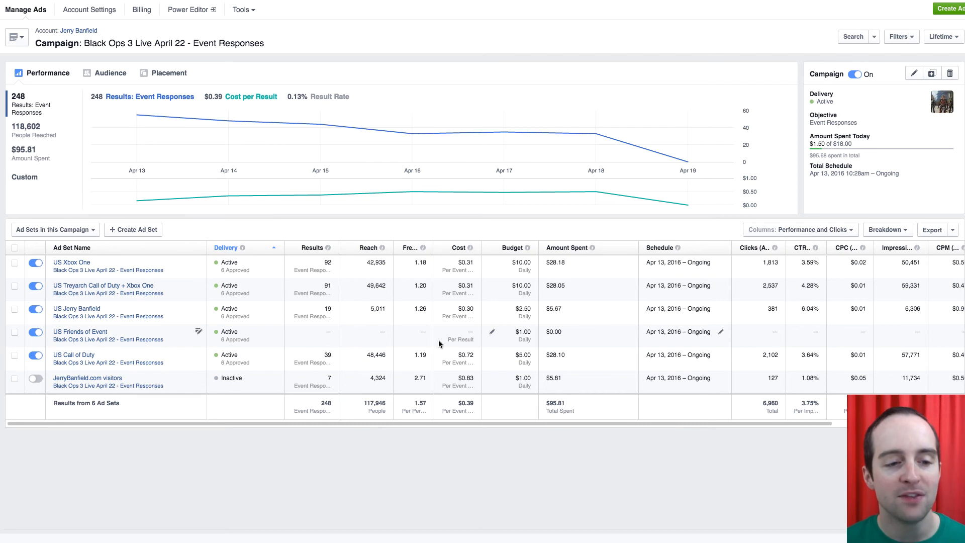
pyautogui.click(799, 237)
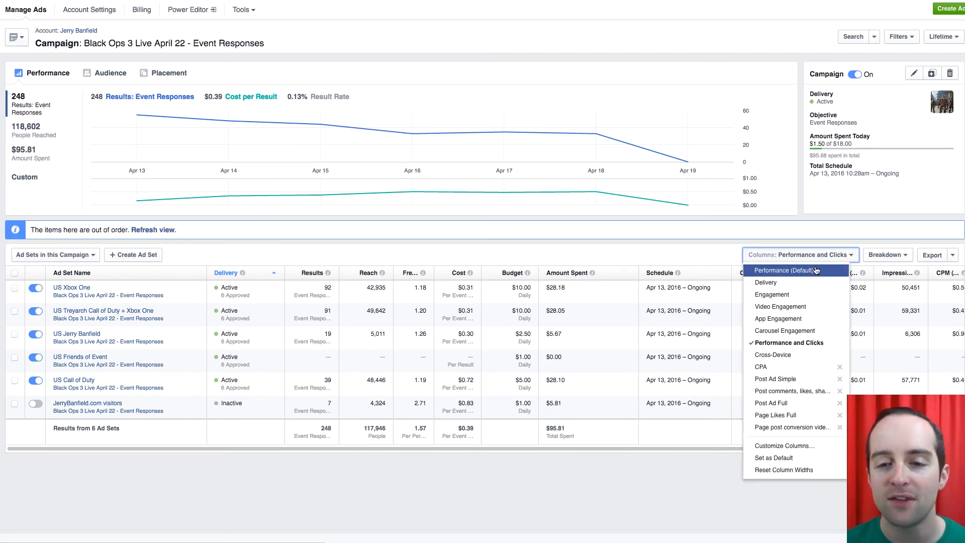
pyautogui.click(788, 271)
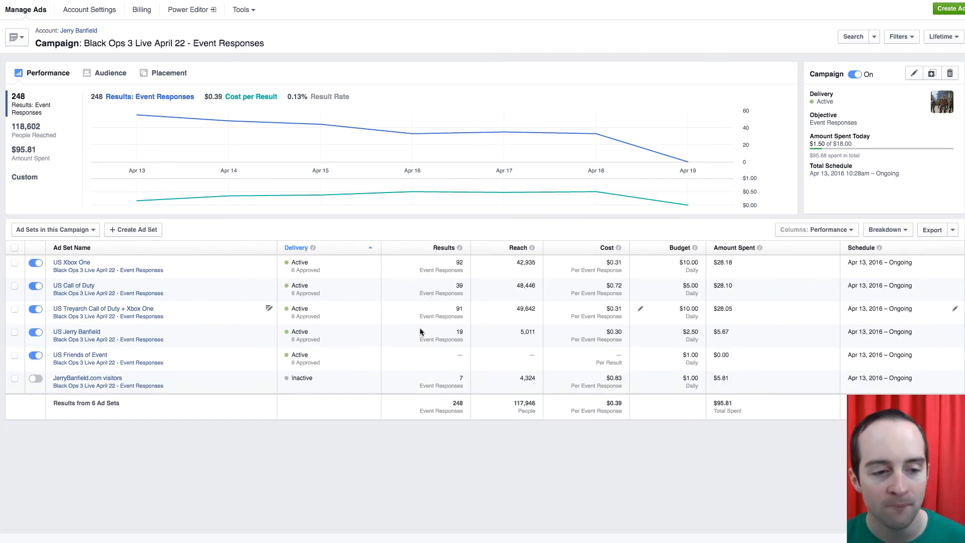
pyautogui.moveTo(633, 326)
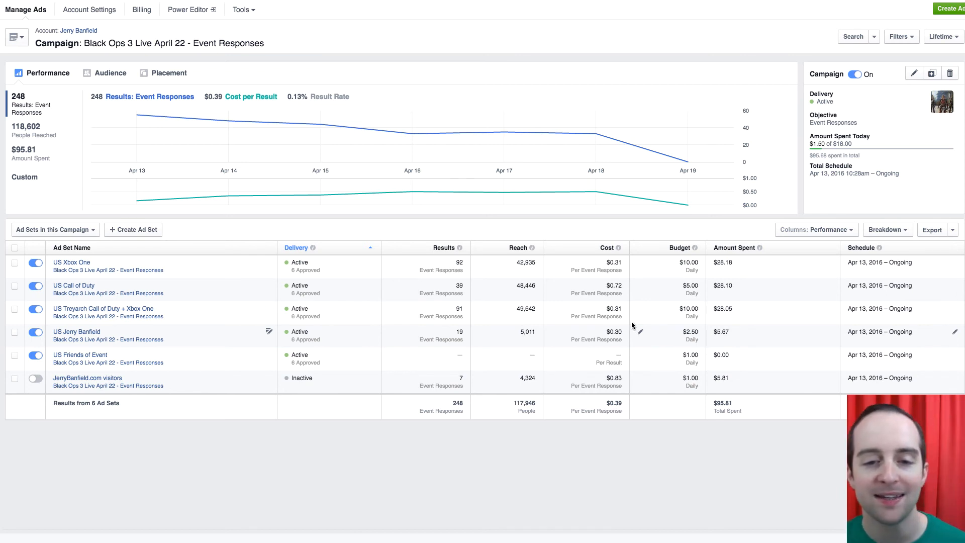
pyautogui.moveTo(618, 289)
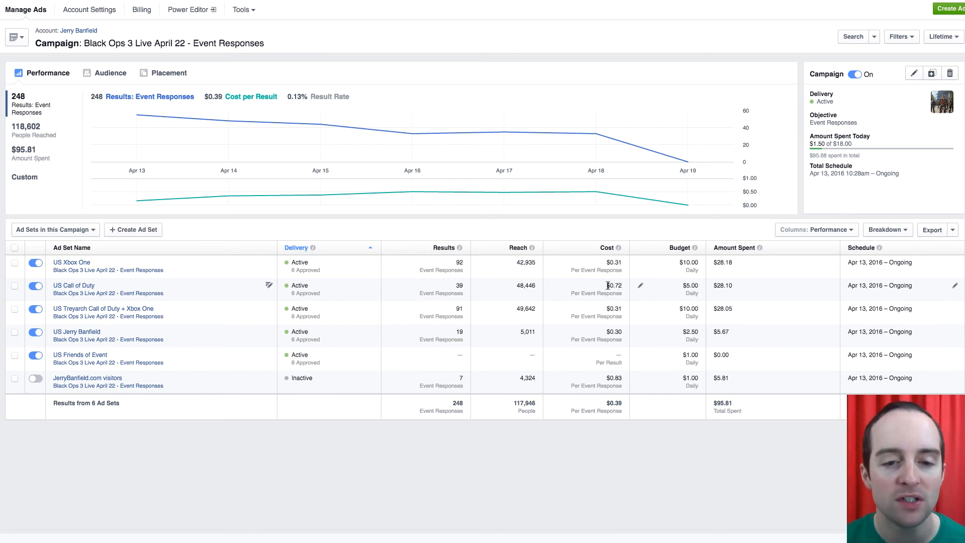
pyautogui.moveTo(676, 313)
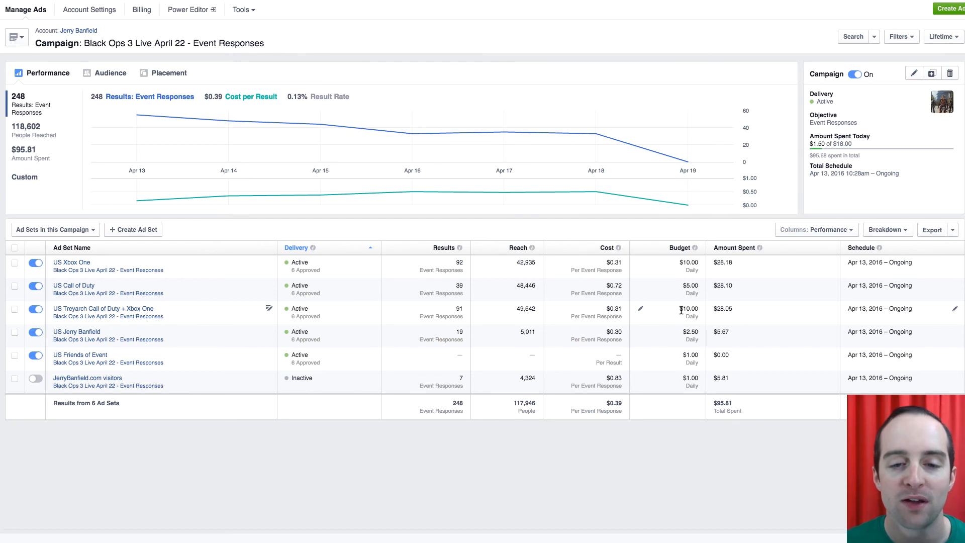
pyautogui.moveTo(656, 294)
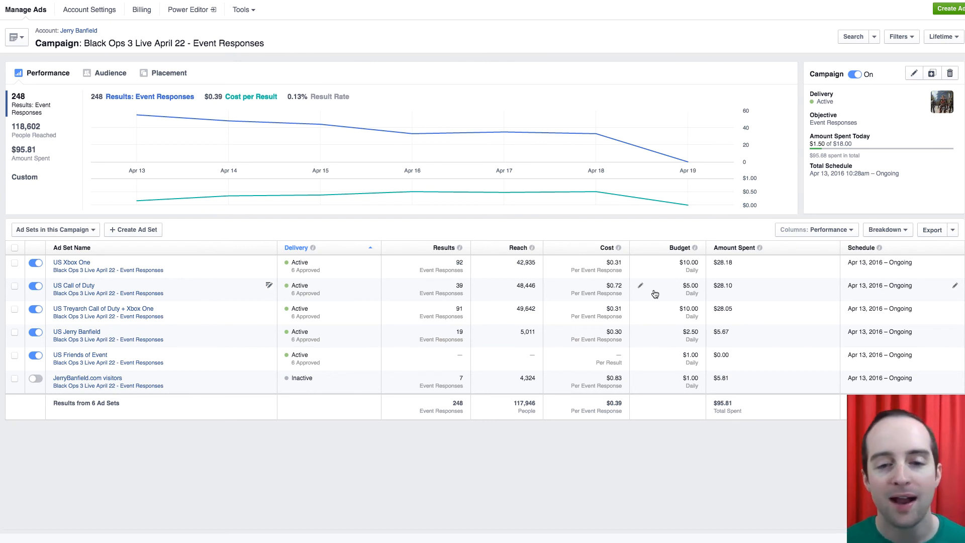
pyautogui.moveTo(610, 290)
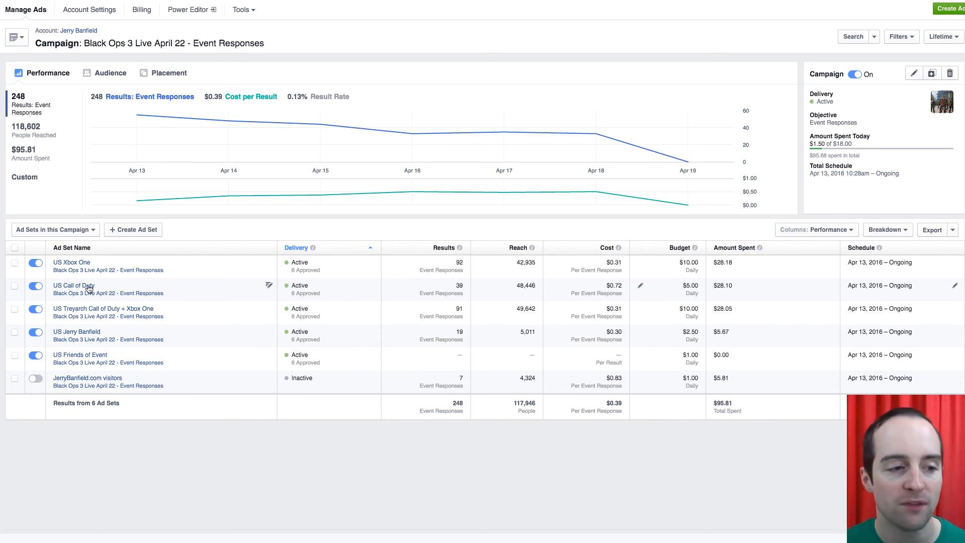
pyautogui.moveTo(597, 295)
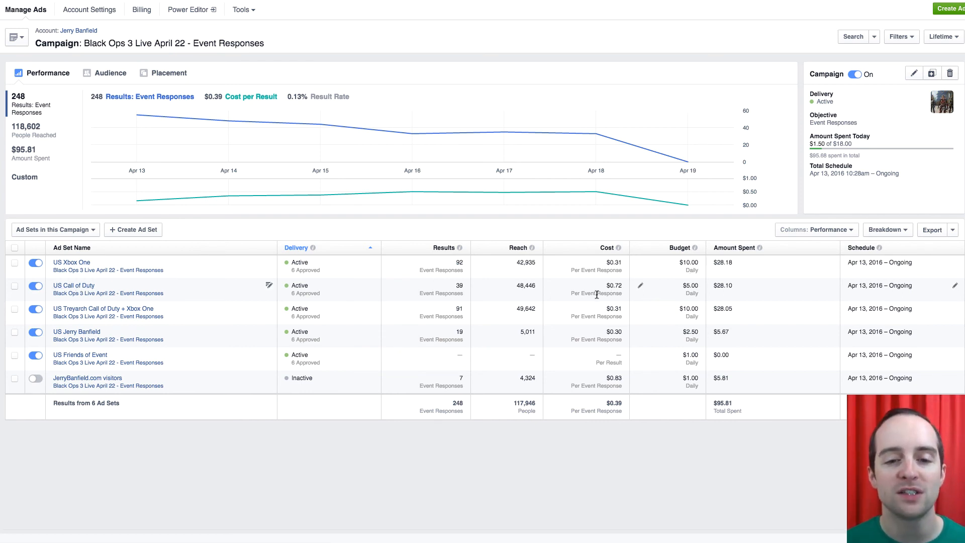
pyautogui.moveTo(623, 292)
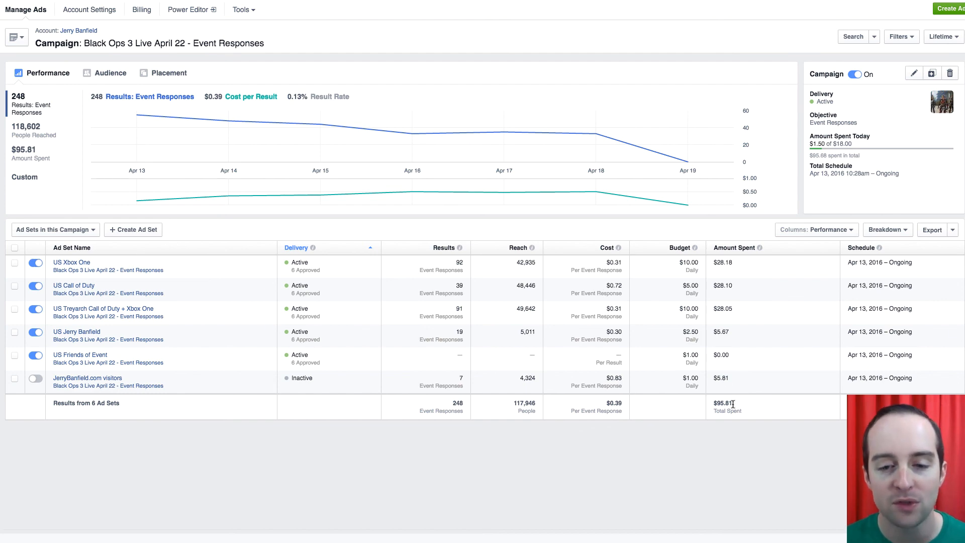
pyautogui.moveTo(454, 405)
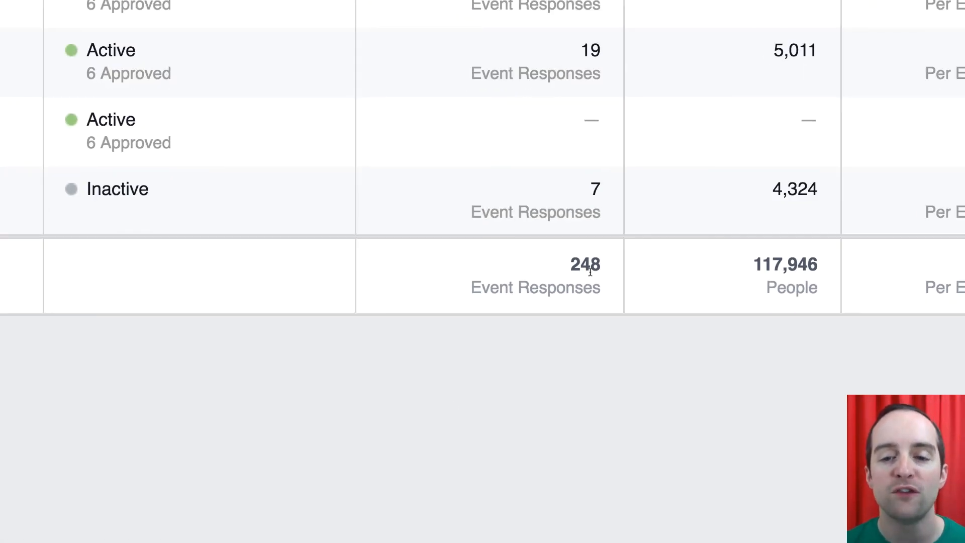
pyautogui.scroll(3)
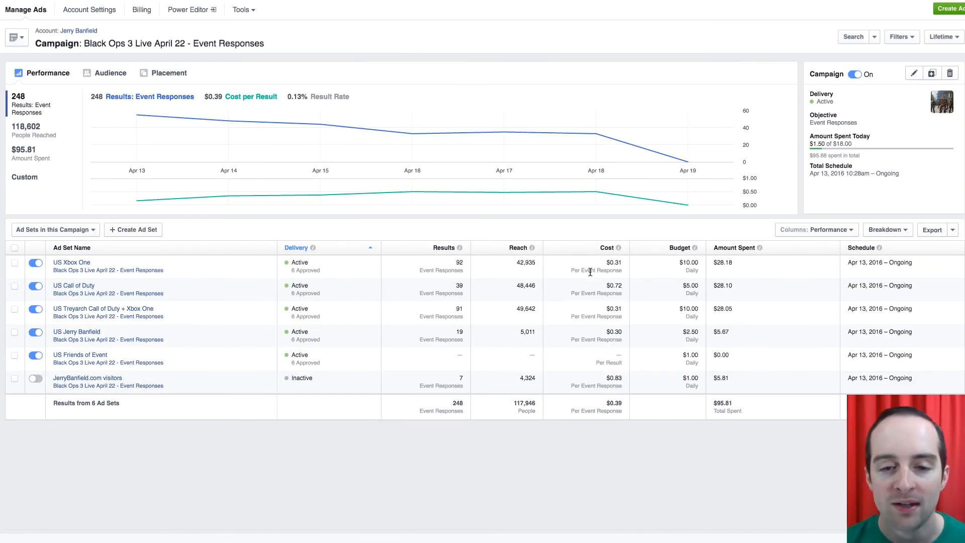